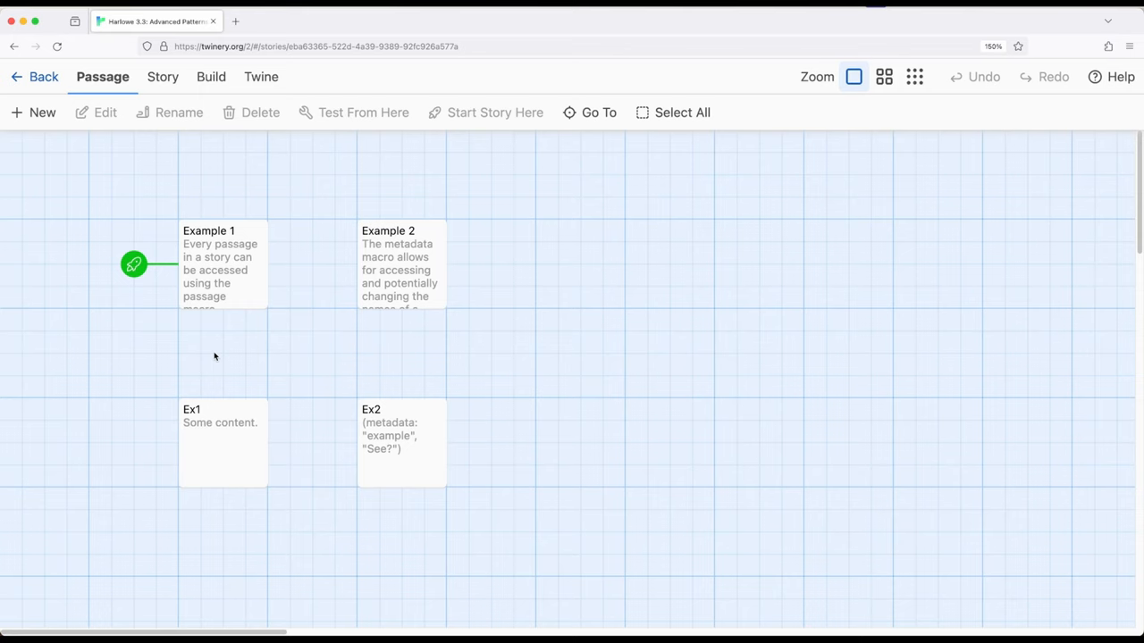
# - Open the Example 1 passage card in the passage editor
pyautogui.doubleClick(223, 263)
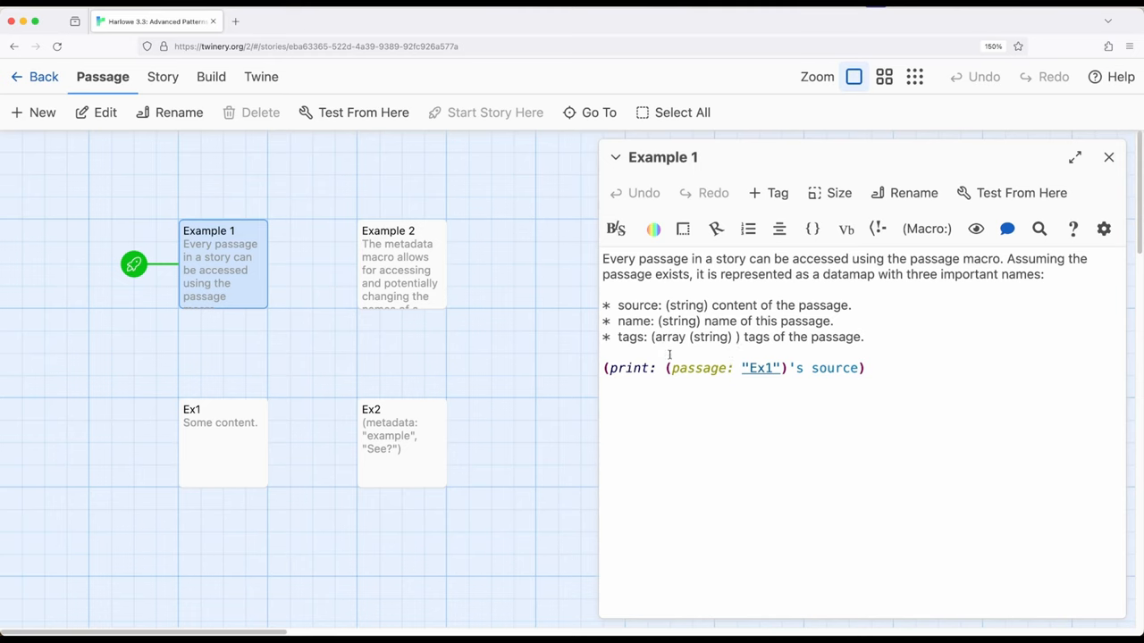
# - Review Example 1's print code, selecting the word 'source' in its explanation
pyautogui.doubleClick(639, 305)
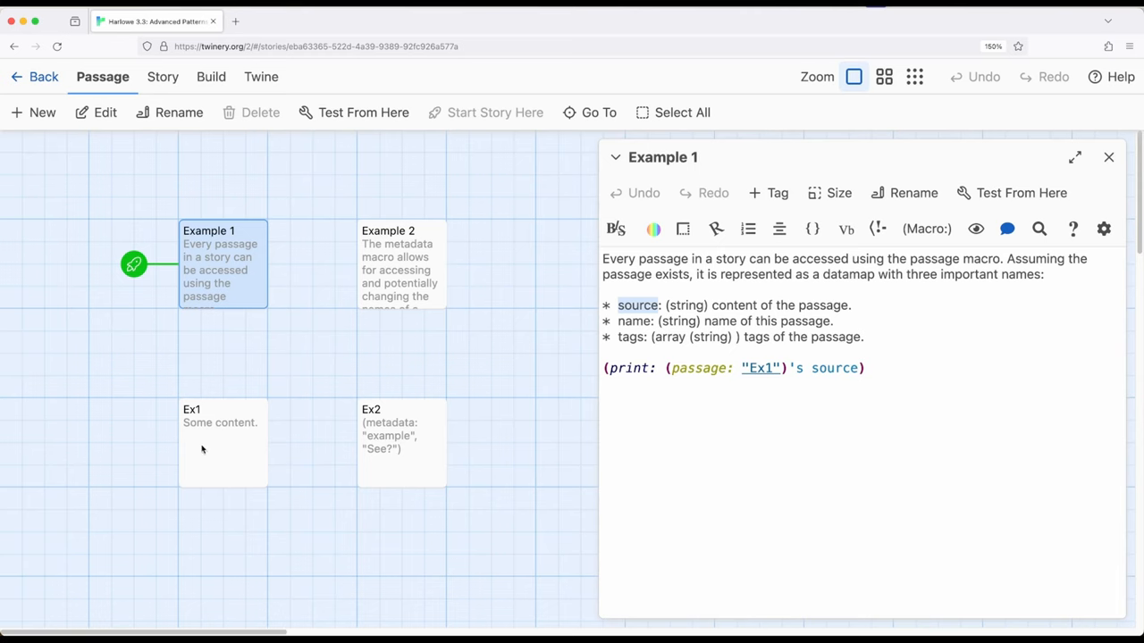
pyautogui.click(867, 368)
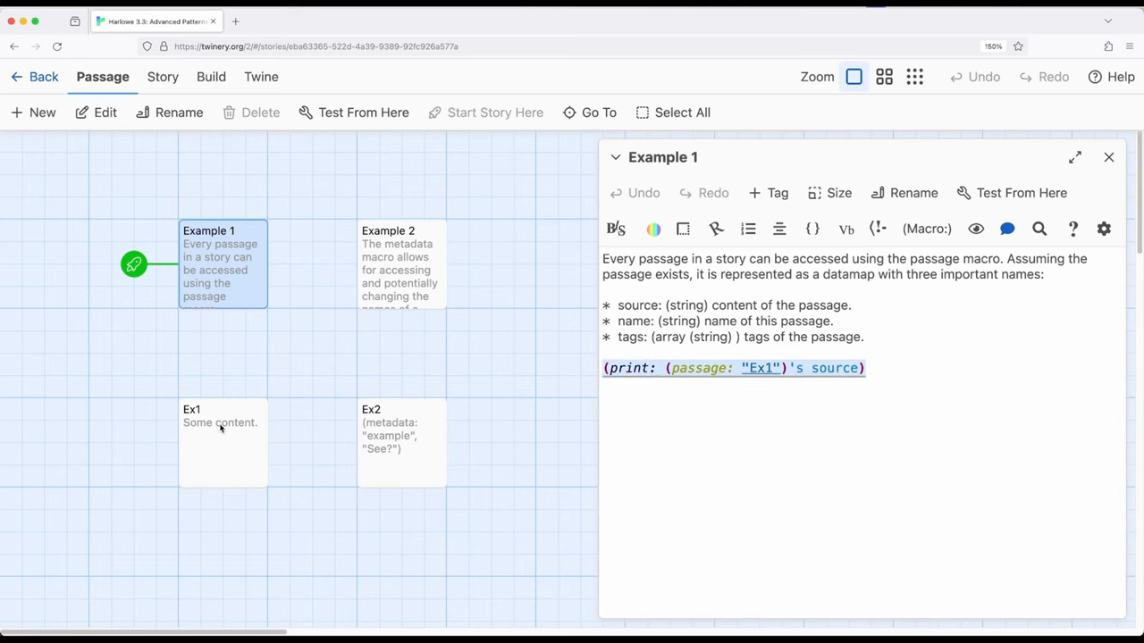
pyautogui.moveTo(1109, 157)
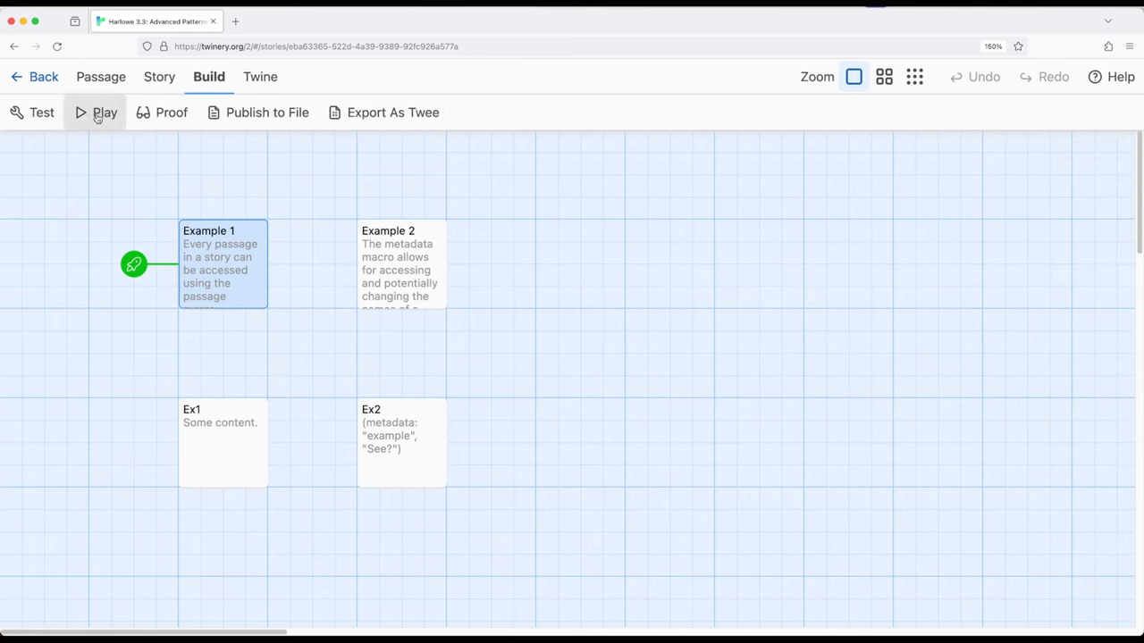
# - Play the story, confirm 'Some content.' appears, and return to the story map
pyautogui.click(102, 112)
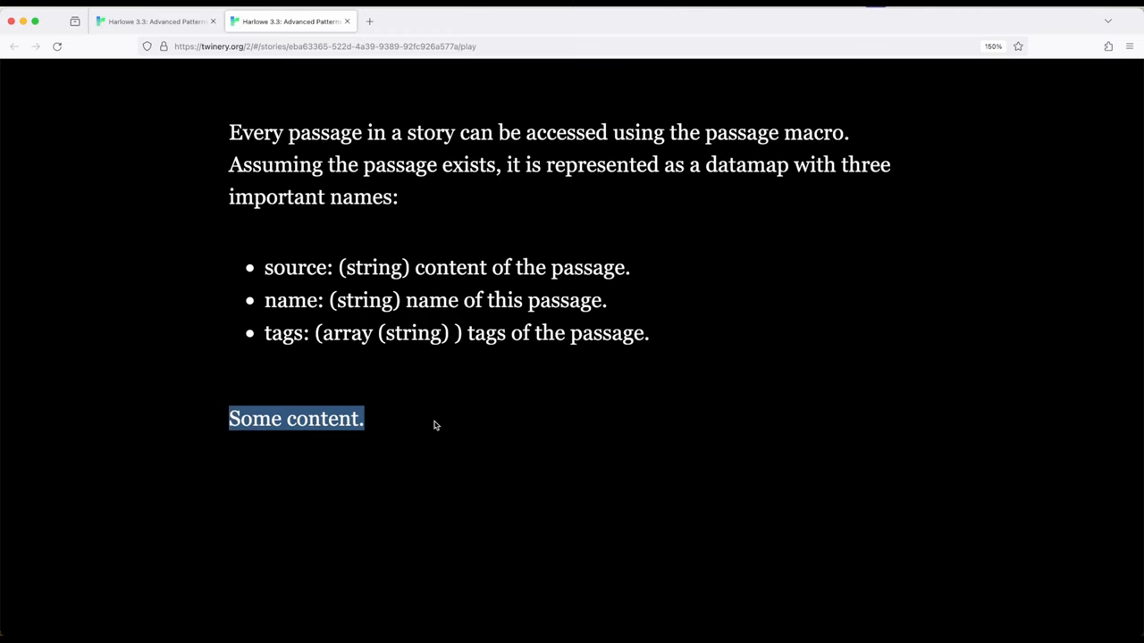
pyautogui.click(147, 20)
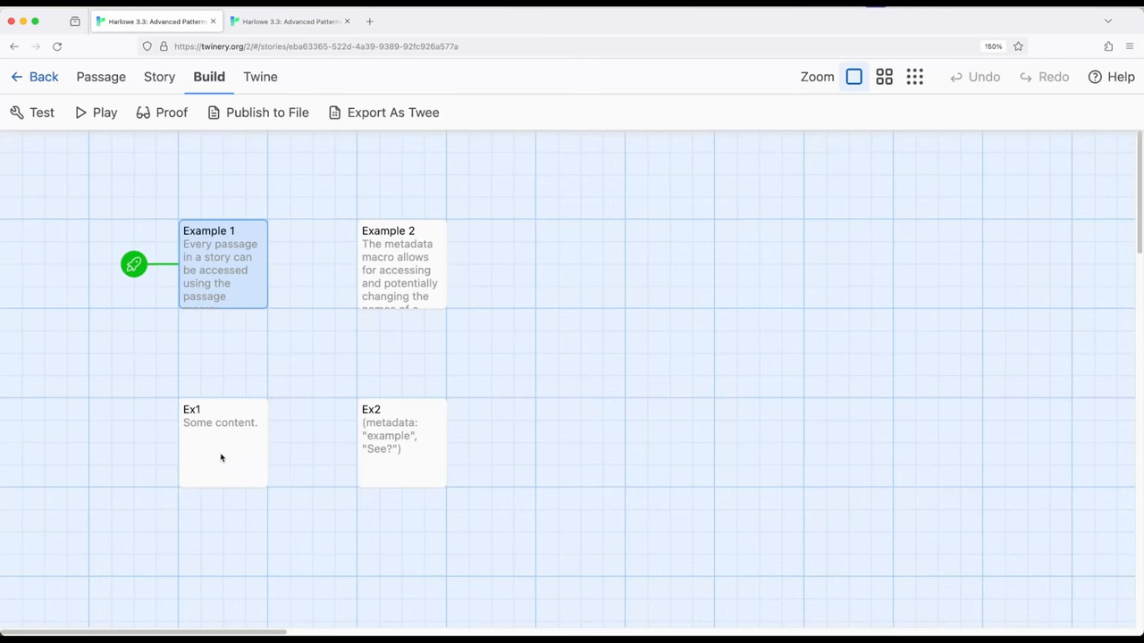
pyautogui.moveTo(216, 277)
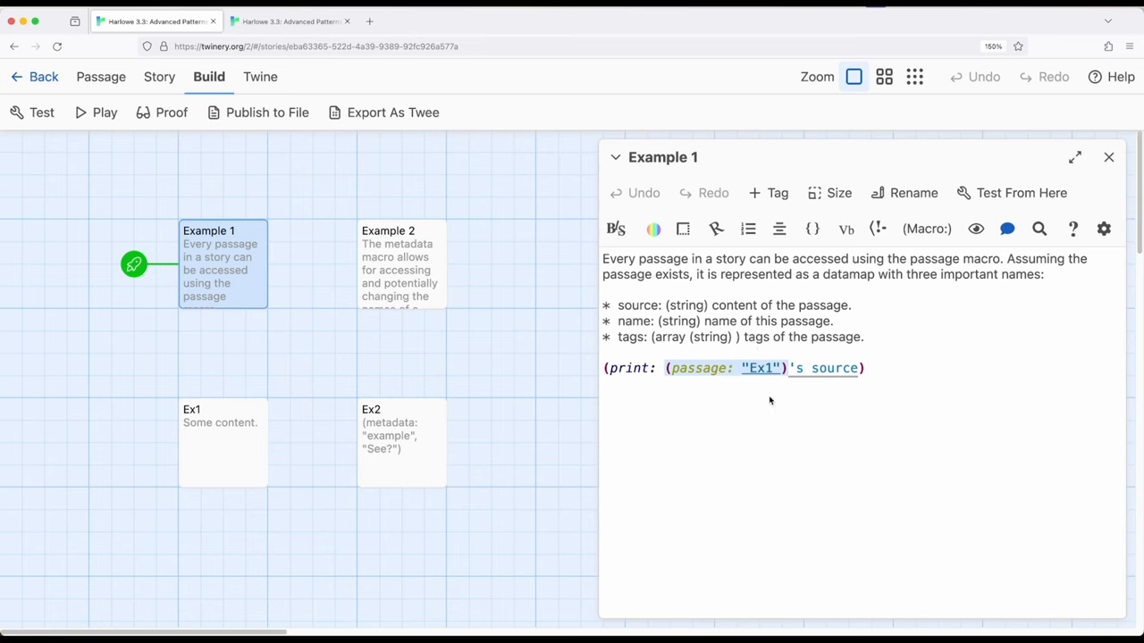
# - Walk through Example 1's (print: (passage: "Ex1")'s source) code, then close it
pyautogui.click(870, 368)
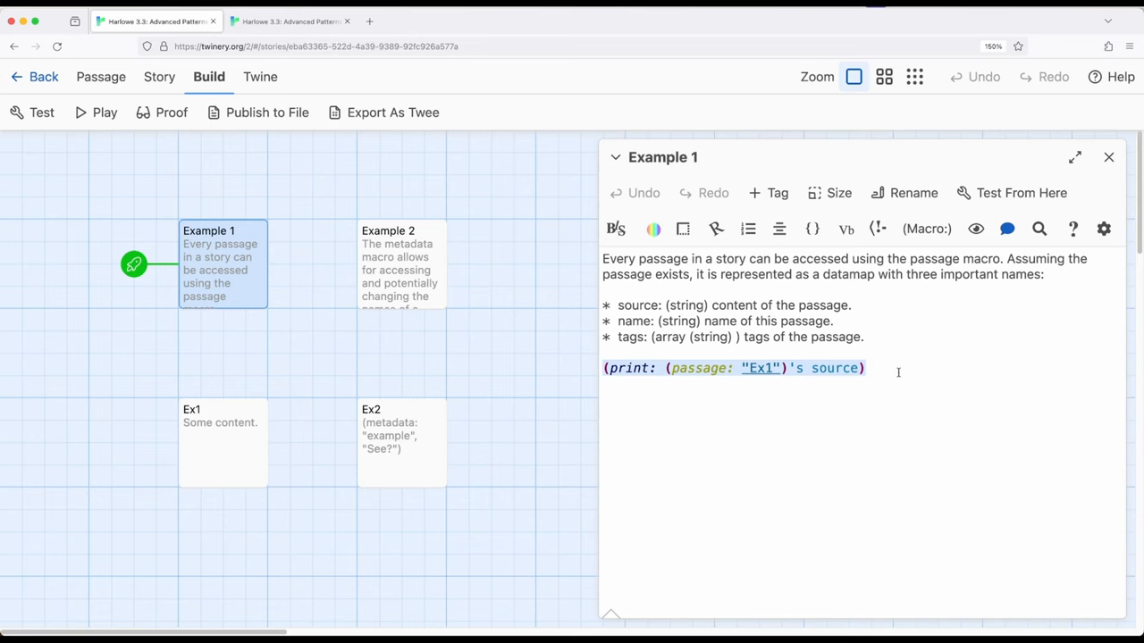
pyautogui.moveTo(1104, 162)
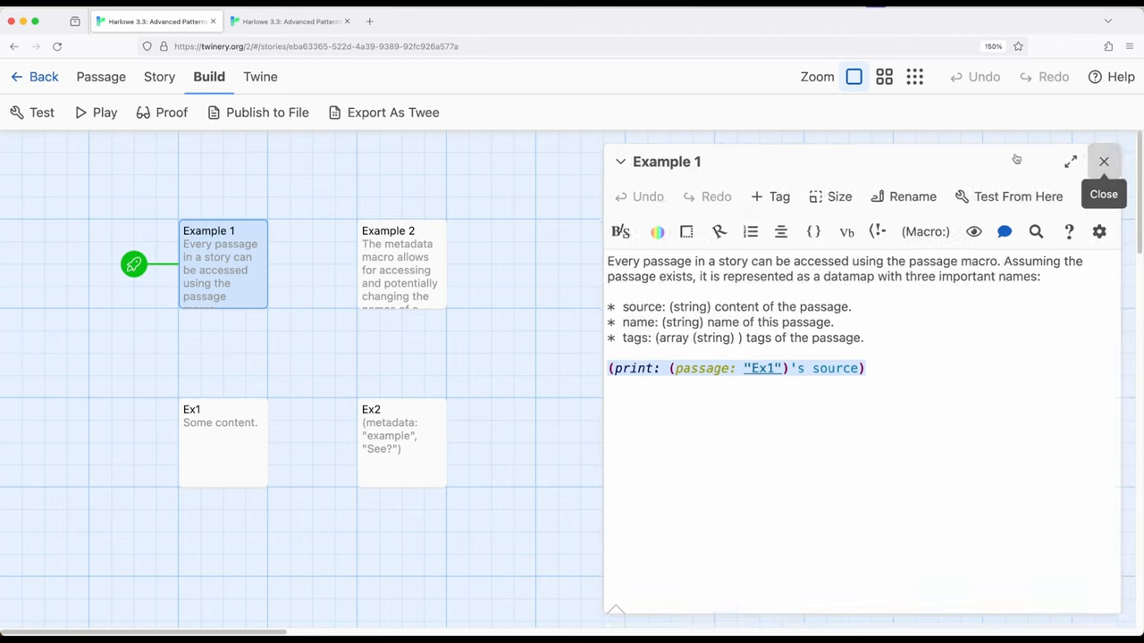
pyautogui.doubleClick(402, 442)
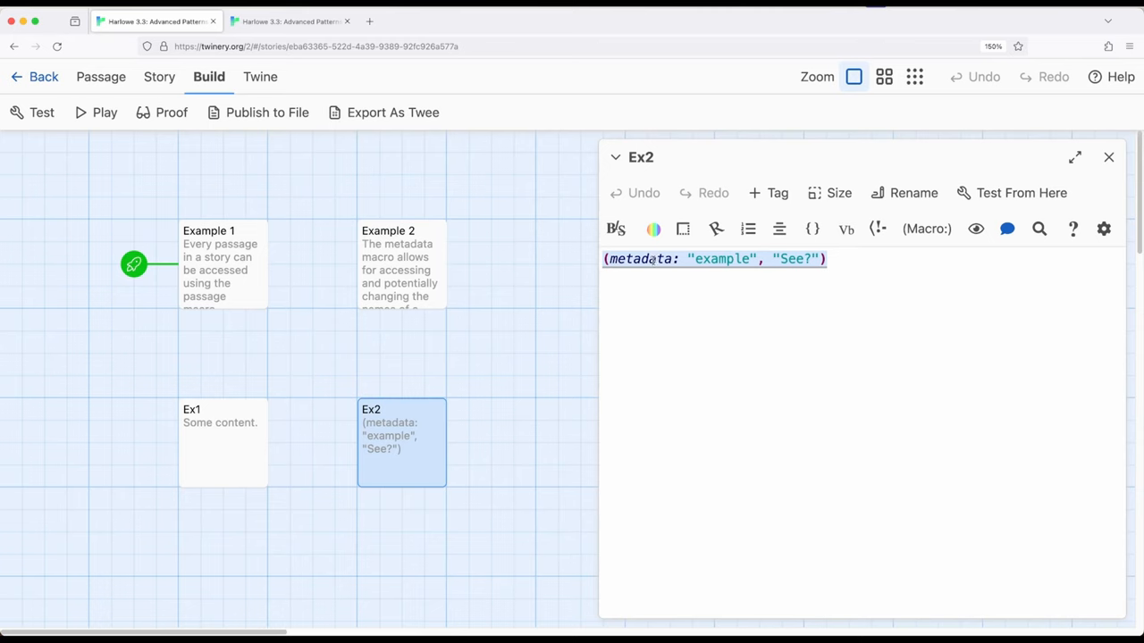
# - Inspect Ex2's (metadata:) code setting example to 'See?', then open Example 2
pyautogui.click(828, 258)
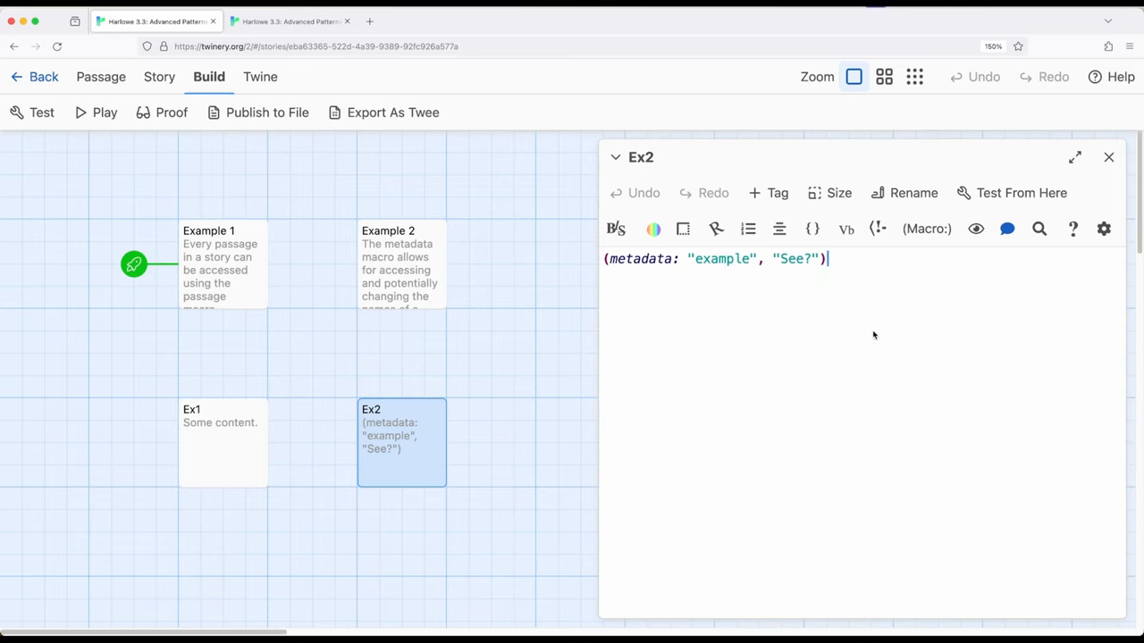
pyautogui.moveTo(500, 210)
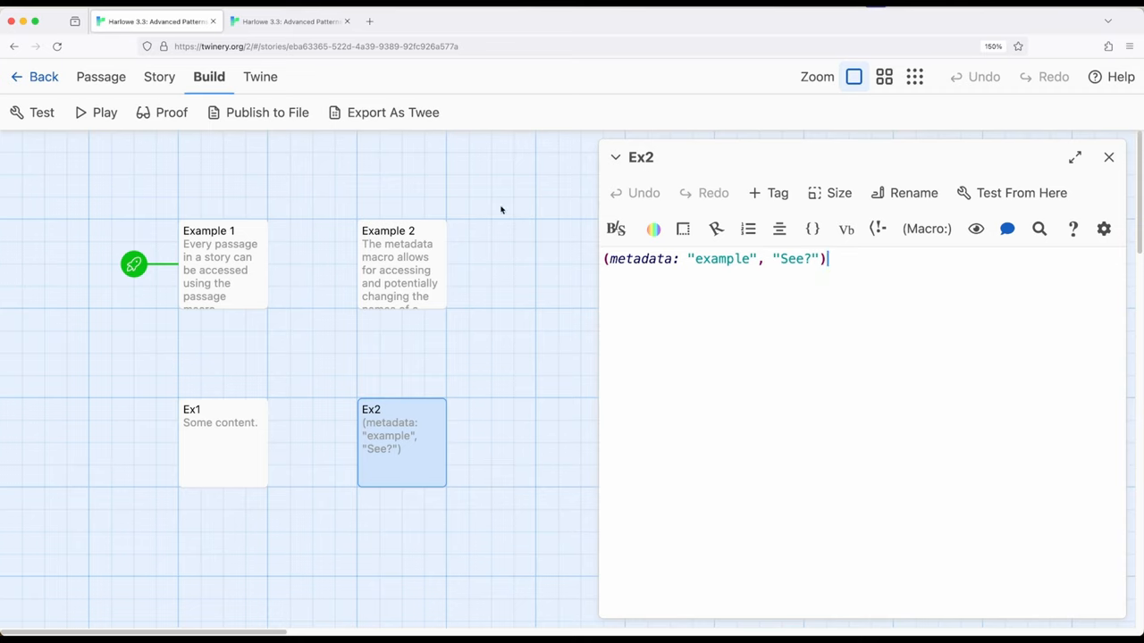
pyautogui.moveTo(669, 423)
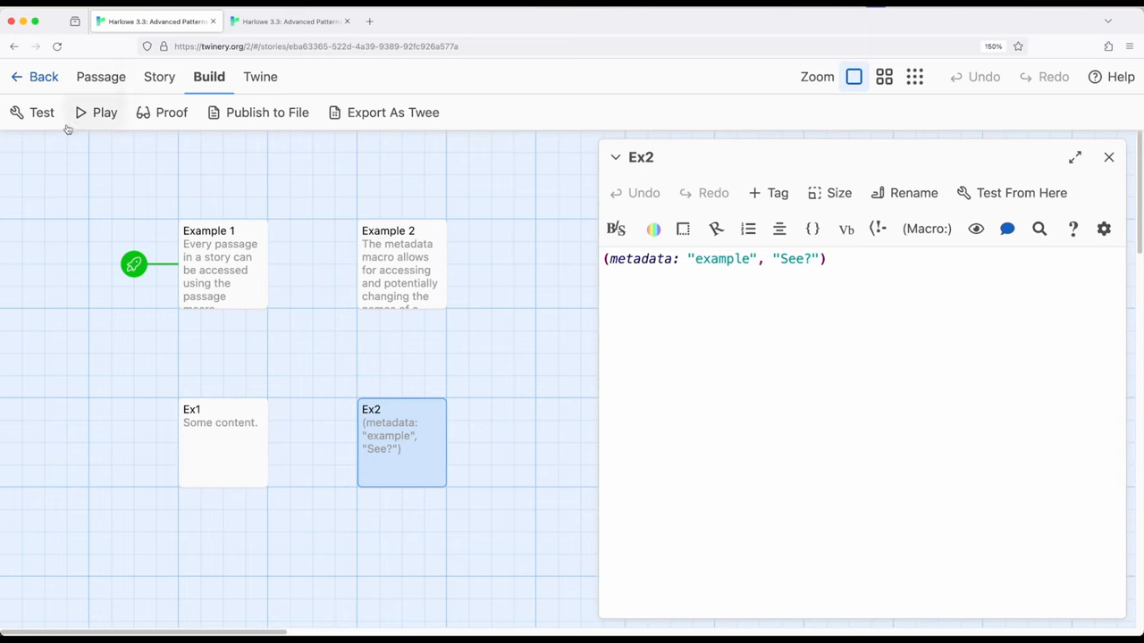
pyautogui.moveTo(663, 212)
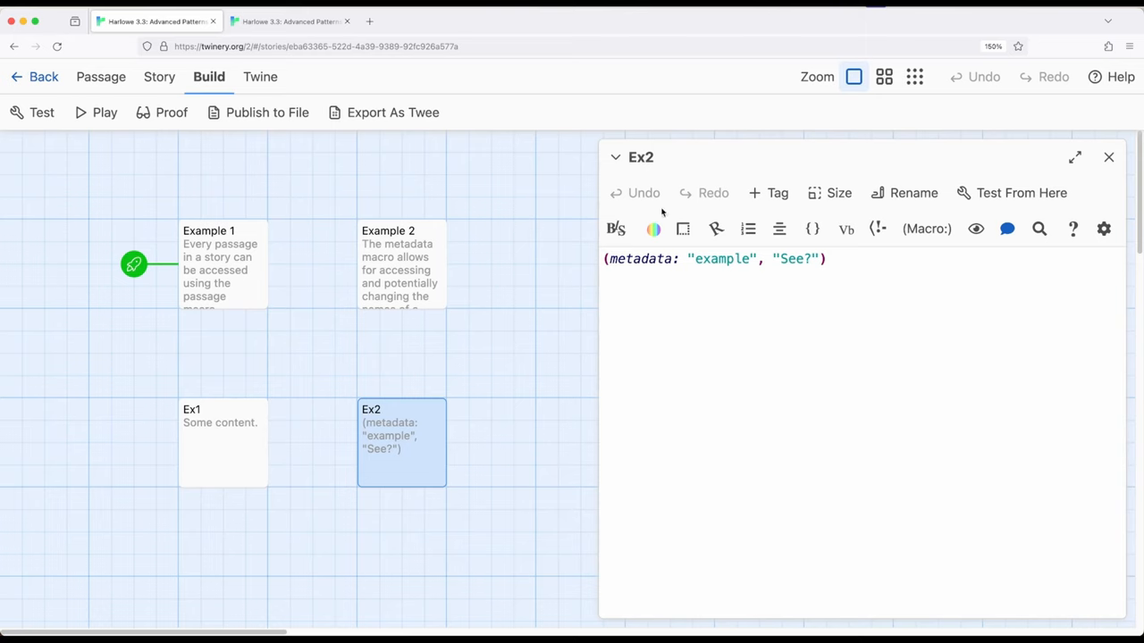
pyautogui.moveTo(664, 341)
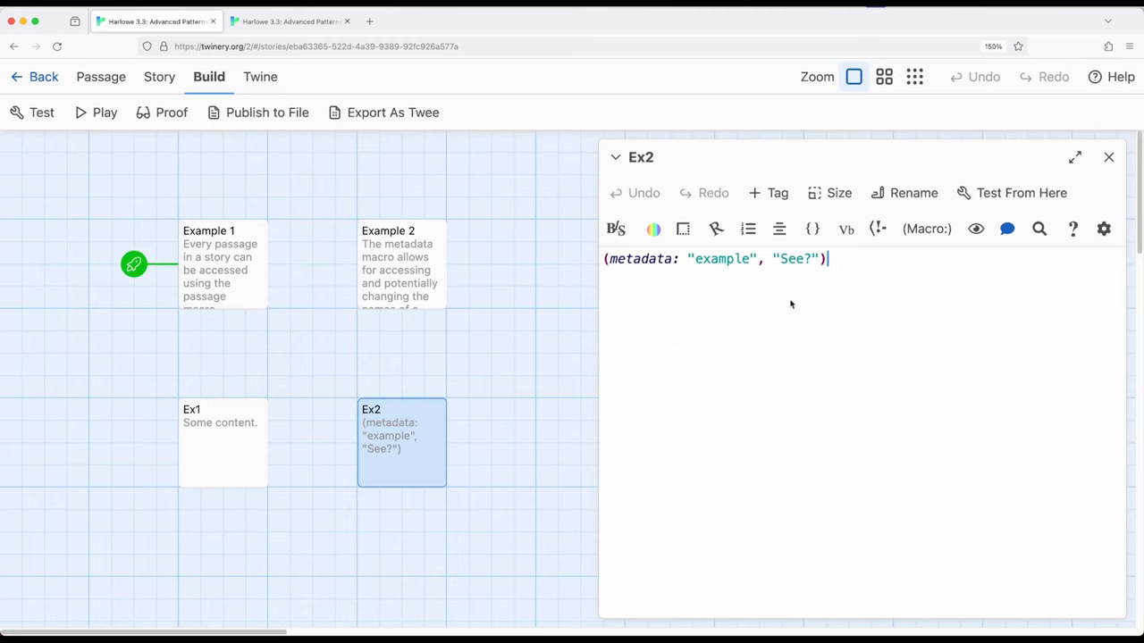
pyautogui.click(1109, 157)
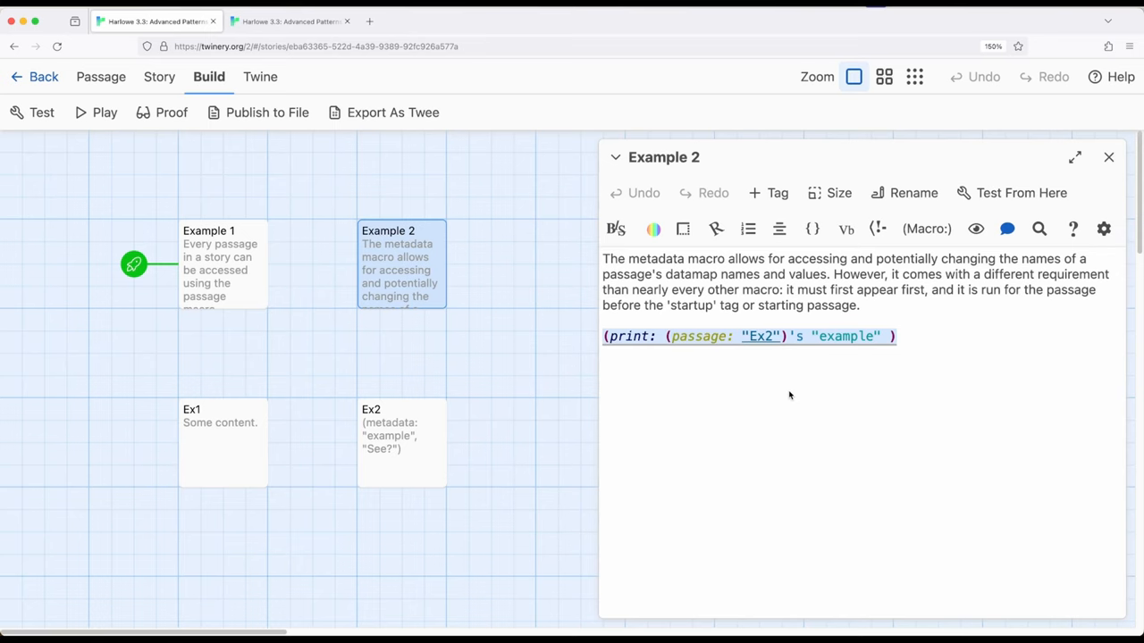
pyautogui.moveTo(376, 455)
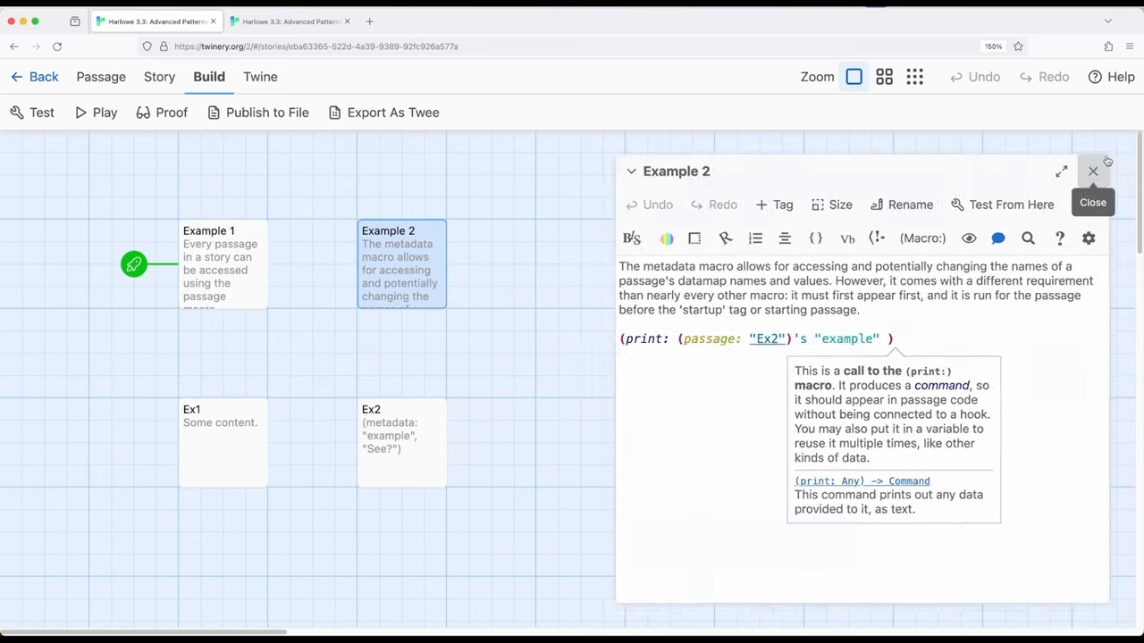
# - Make Example 2 the start passage, play it, and confirm 'See?' is printed
pyautogui.click(1092, 169)
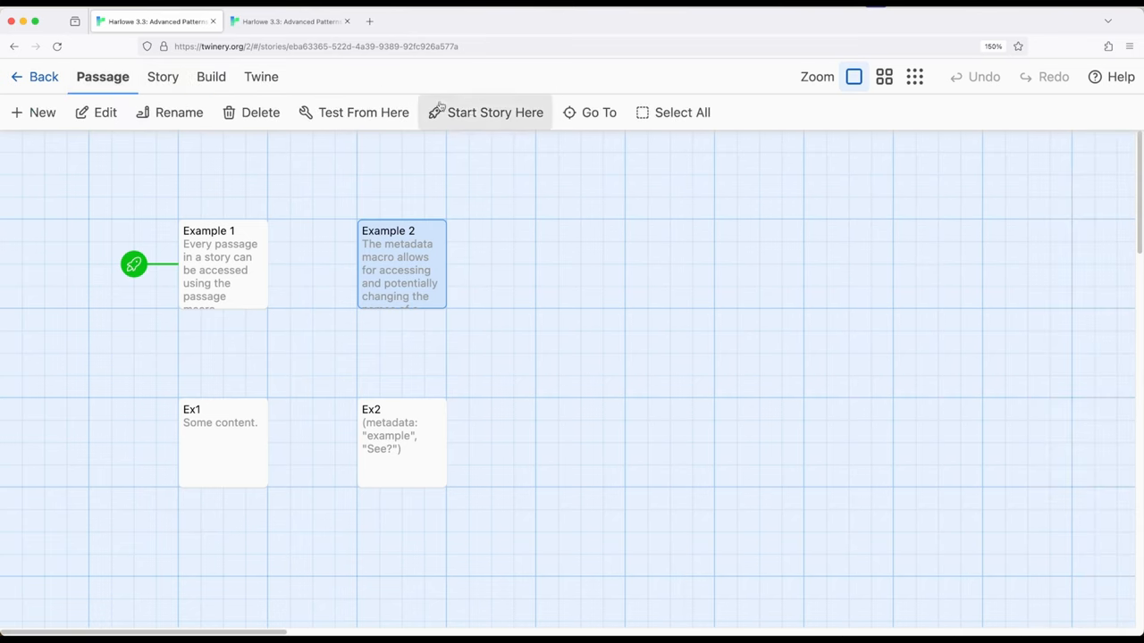
pyautogui.click(210, 77)
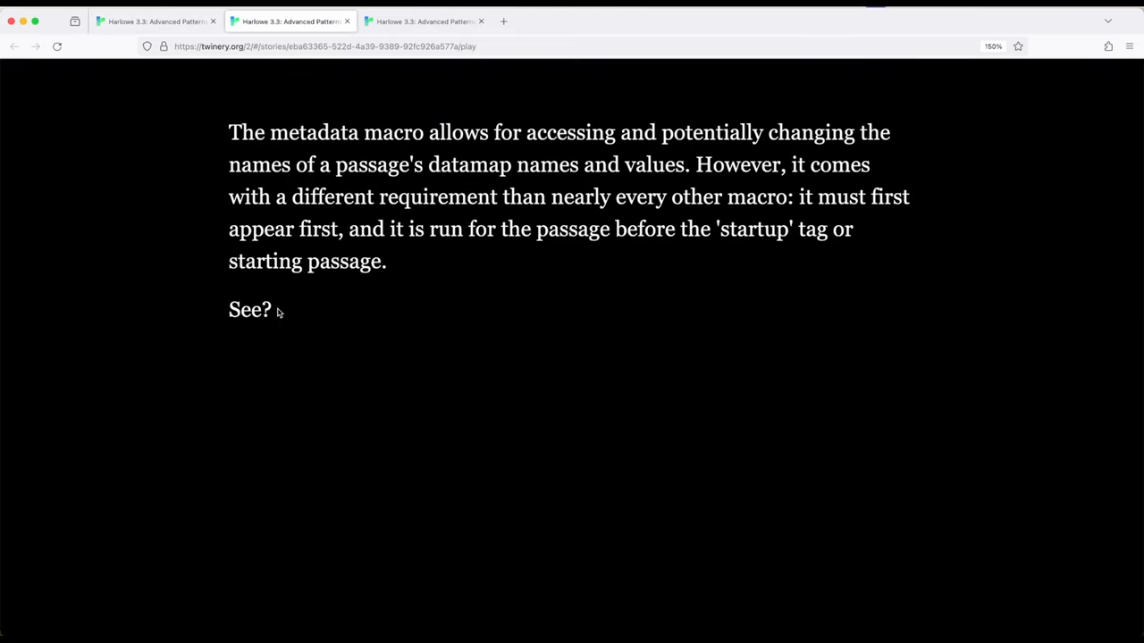
pyautogui.doubleClick(249, 309)
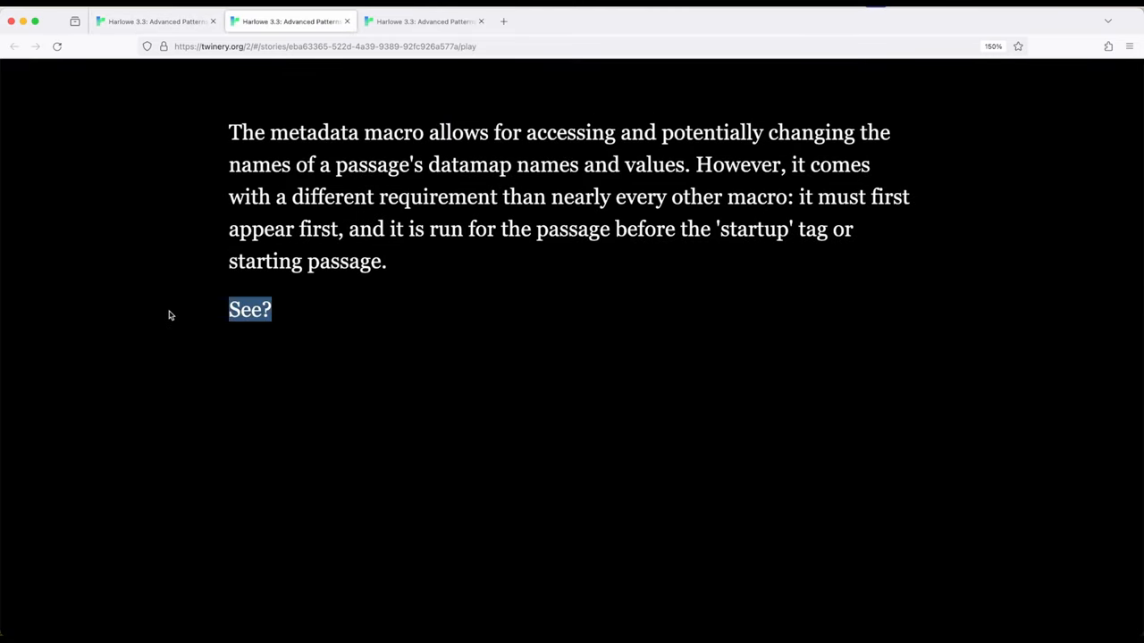